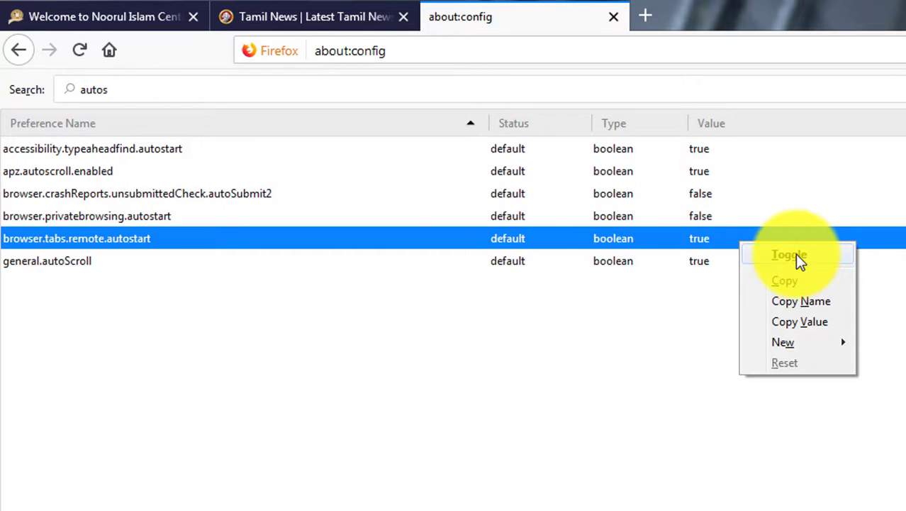
- Toggle browser.tabs.remote.autostart to false in about:config
click(789, 254)
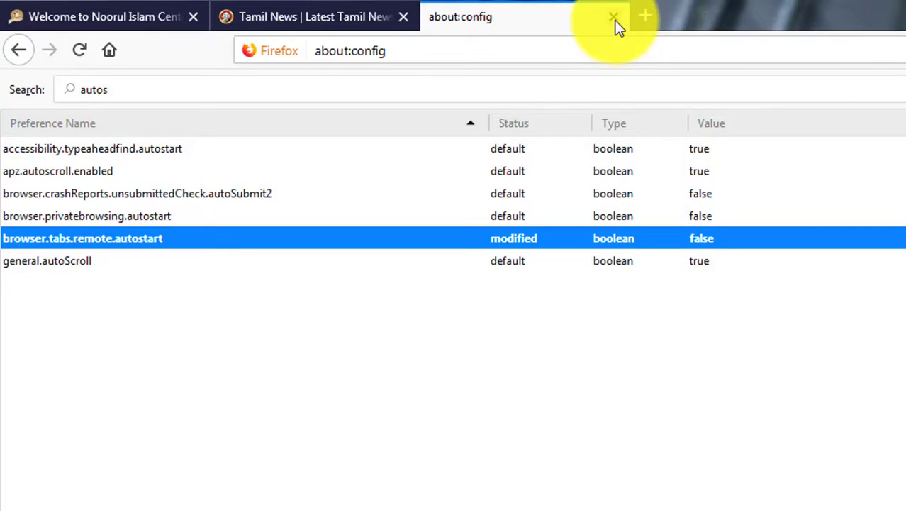